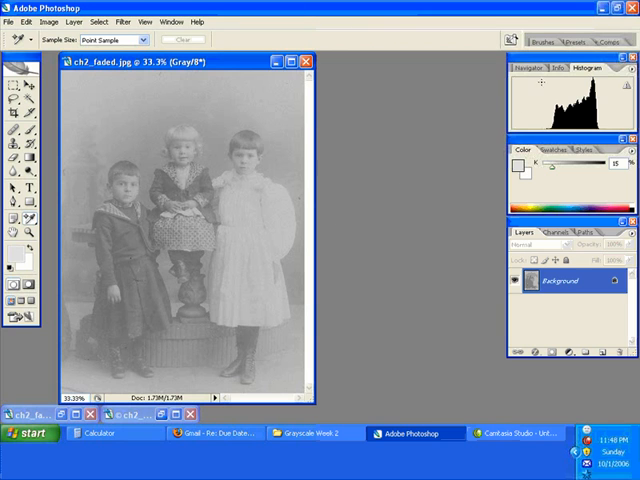
pyautogui.moveTo(440, 68)
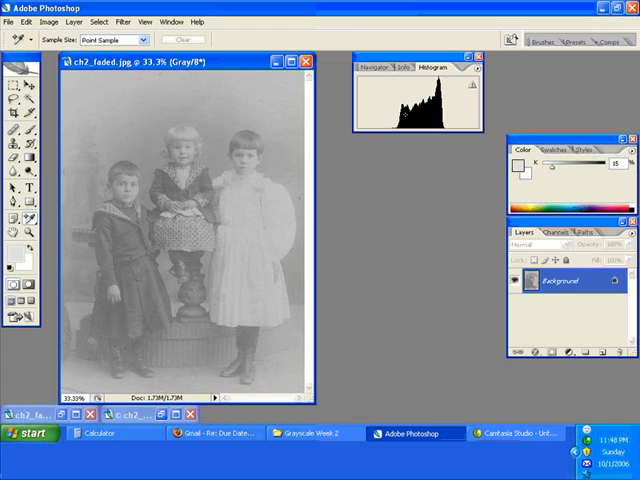
pyautogui.moveTo(358, 131)
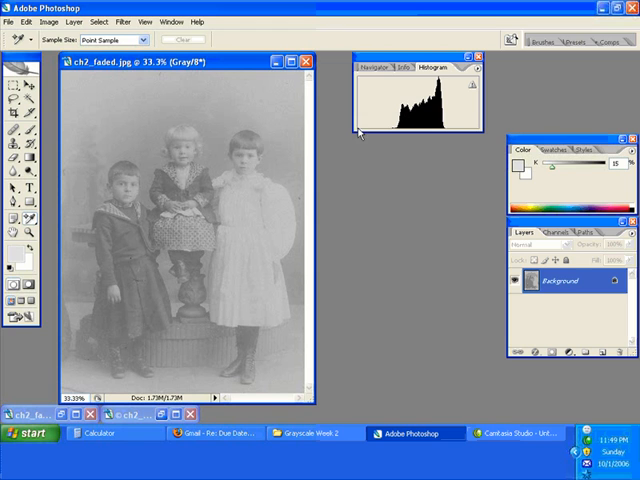
pyautogui.moveTo(458, 120)
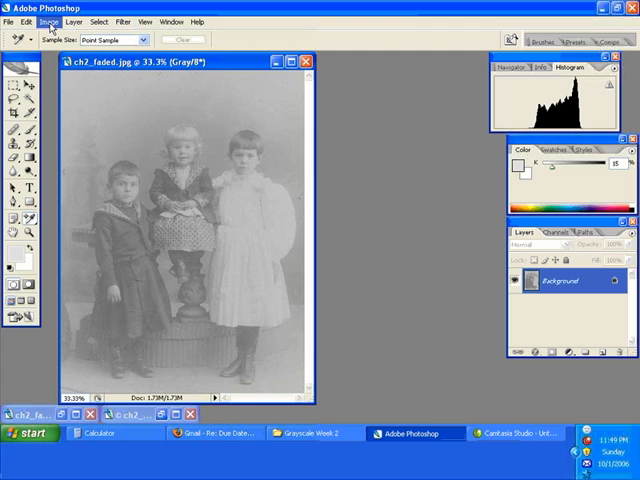
# - Open Image > Adjustments > Levels on the faded grayscale photo
pyautogui.click(45, 22)
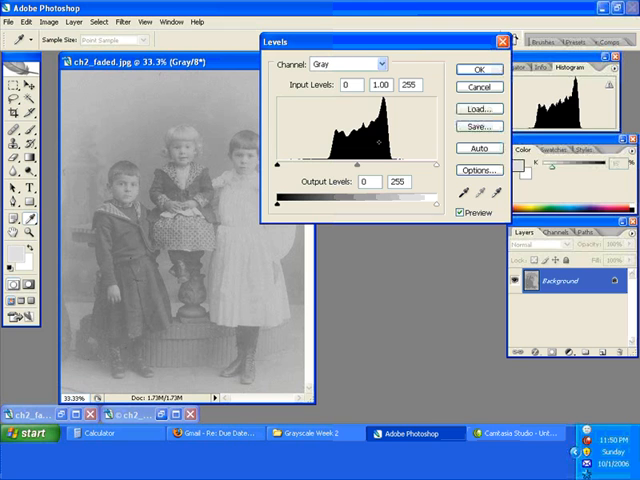
pyautogui.moveTo(278, 170)
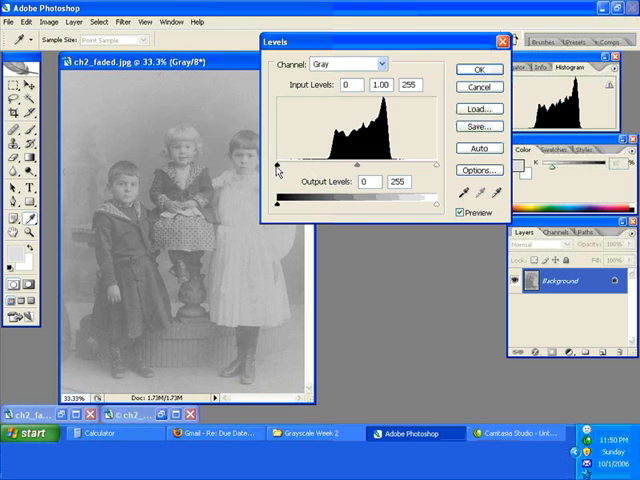
pyautogui.moveTo(437, 173)
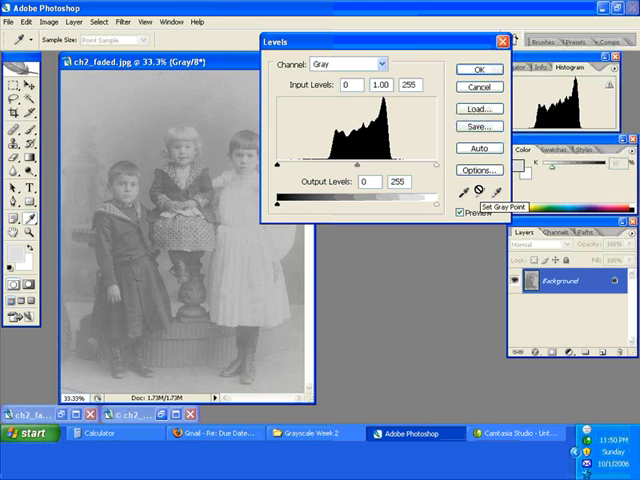
pyautogui.moveTo(289, 147)
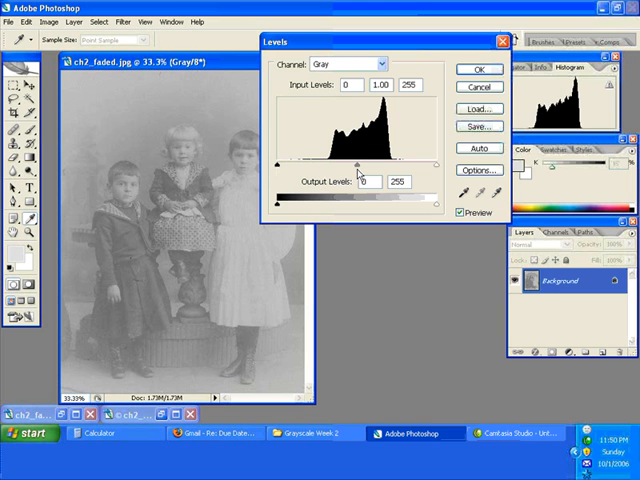
pyautogui.moveTo(438, 178)
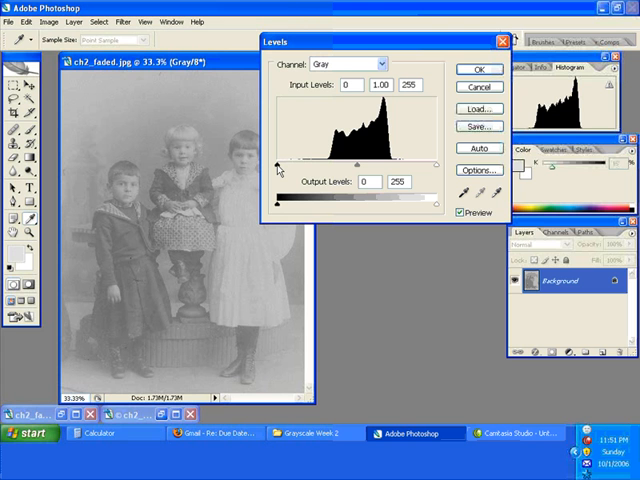
# - Set the Levels input black point to 88 and white point to 181, nudging the midtone slider
pyautogui.moveTo(266, 171); pyautogui.dragTo(285, 171)
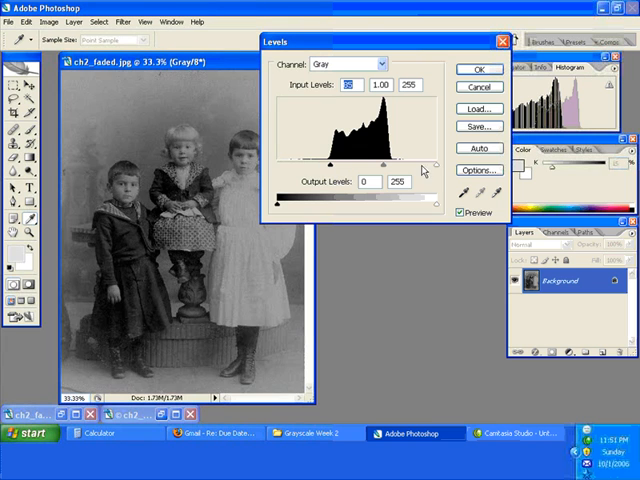
pyautogui.moveTo(418, 157); pyautogui.dragTo(388, 157)
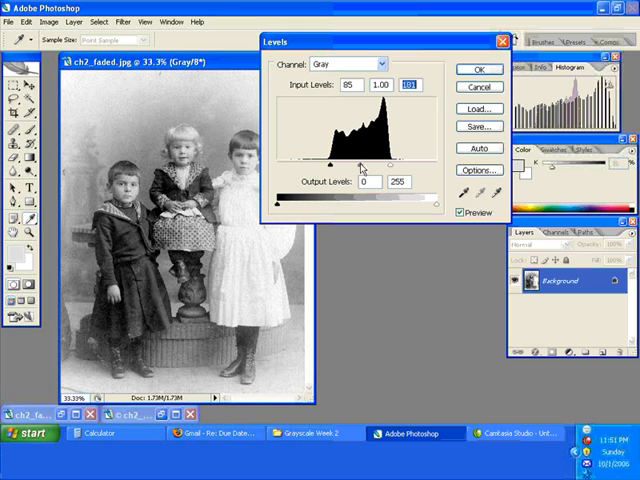
pyautogui.moveTo(335, 172)
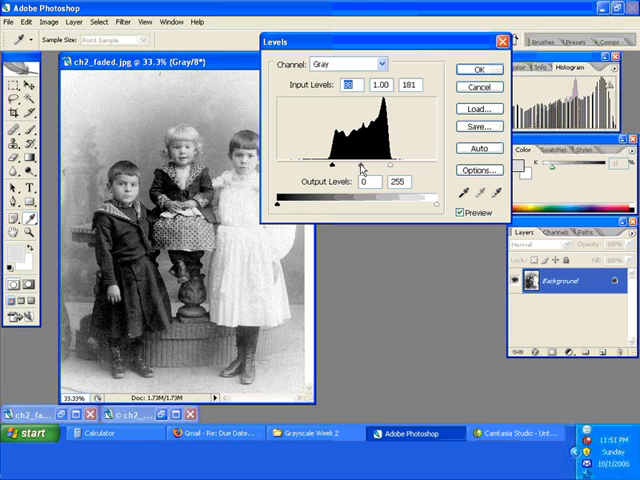
pyautogui.moveTo(370, 153); pyautogui.dragTo(365, 153)
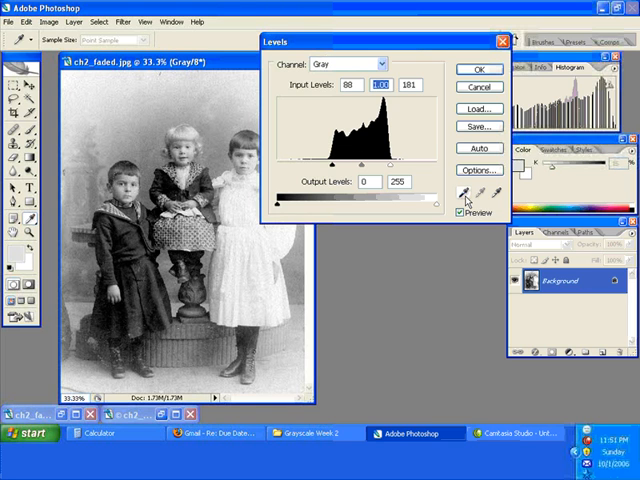
pyautogui.moveTo(462, 197)
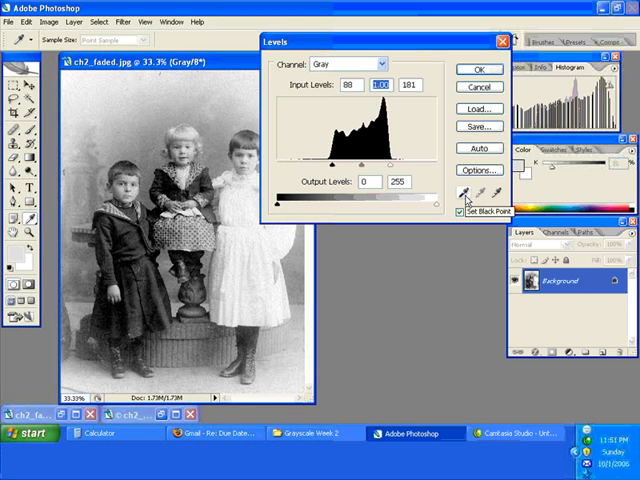